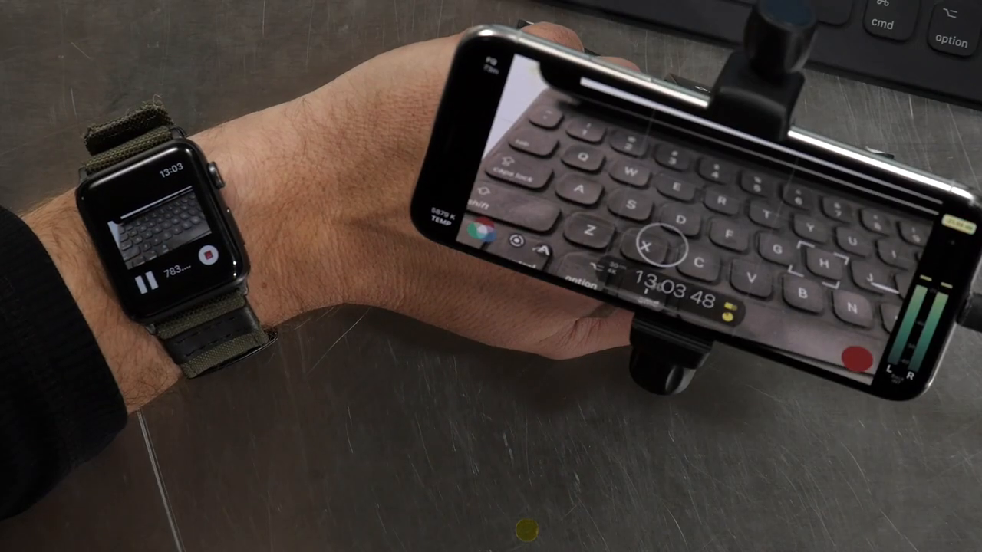
pyautogui.click(207, 257)
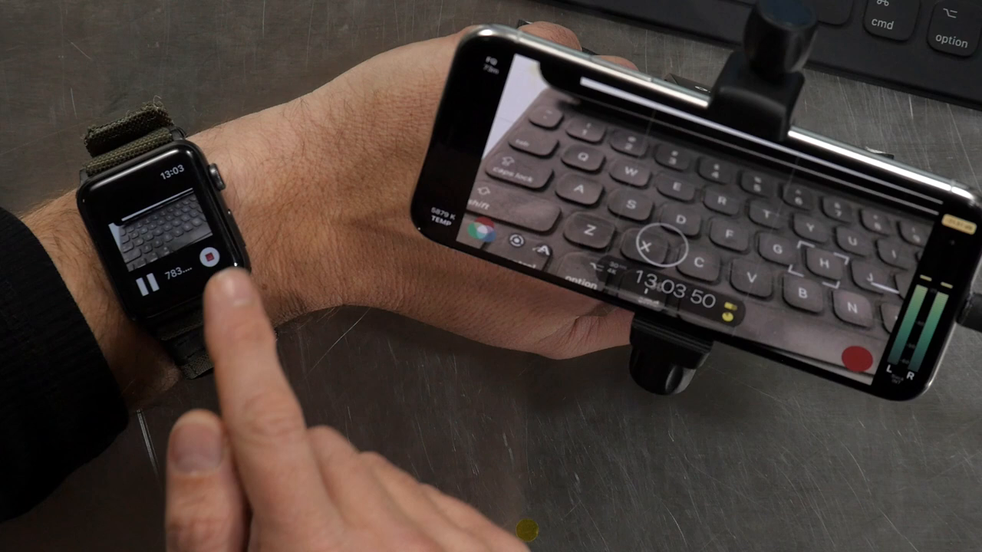